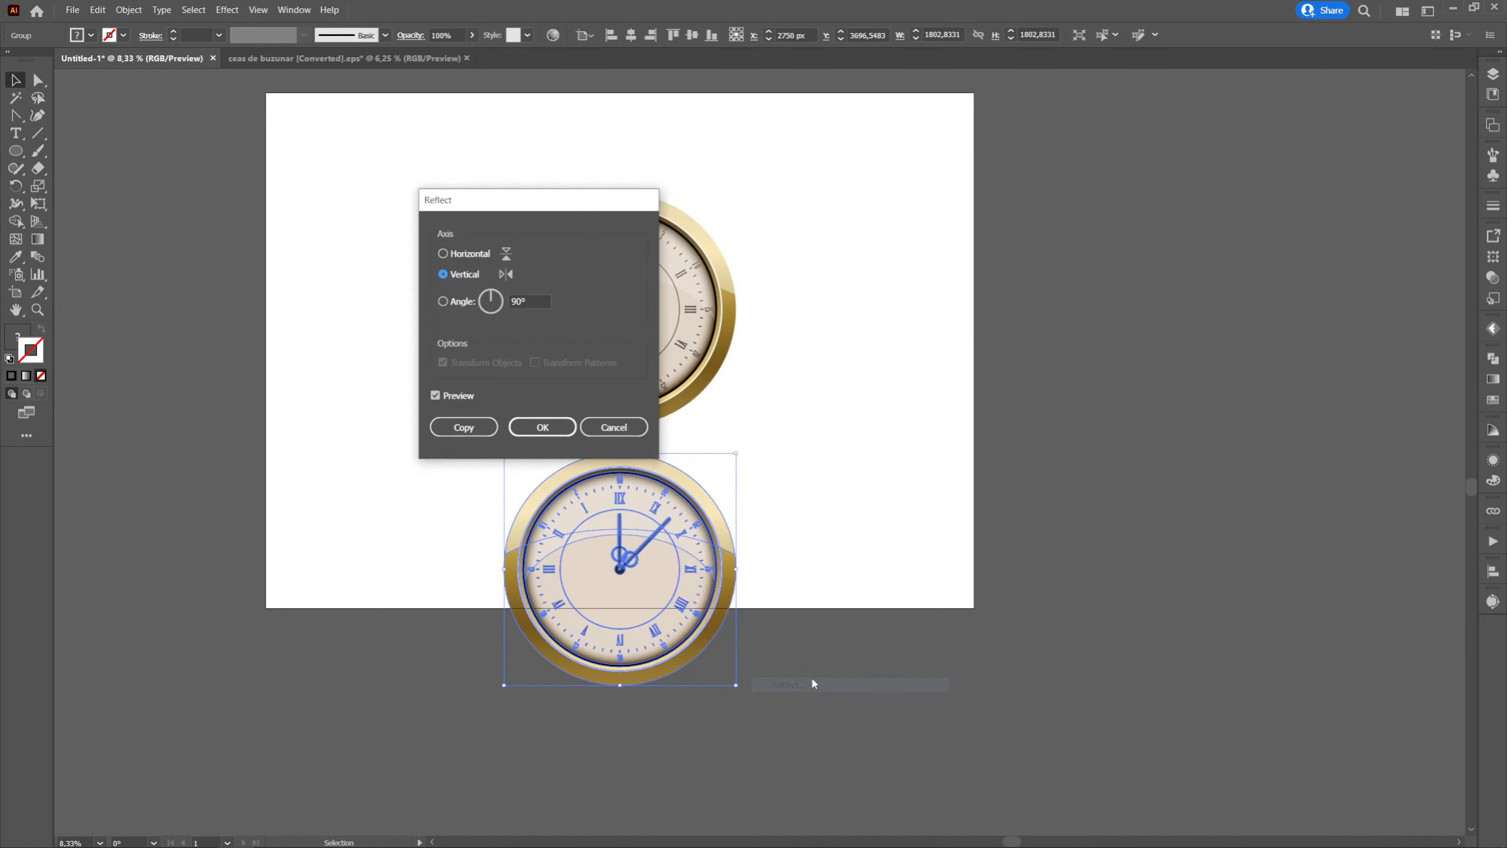
# Reflect the lower clock copy across the horizontal axis so it mirrors the original
pyautogui.click(443, 253)
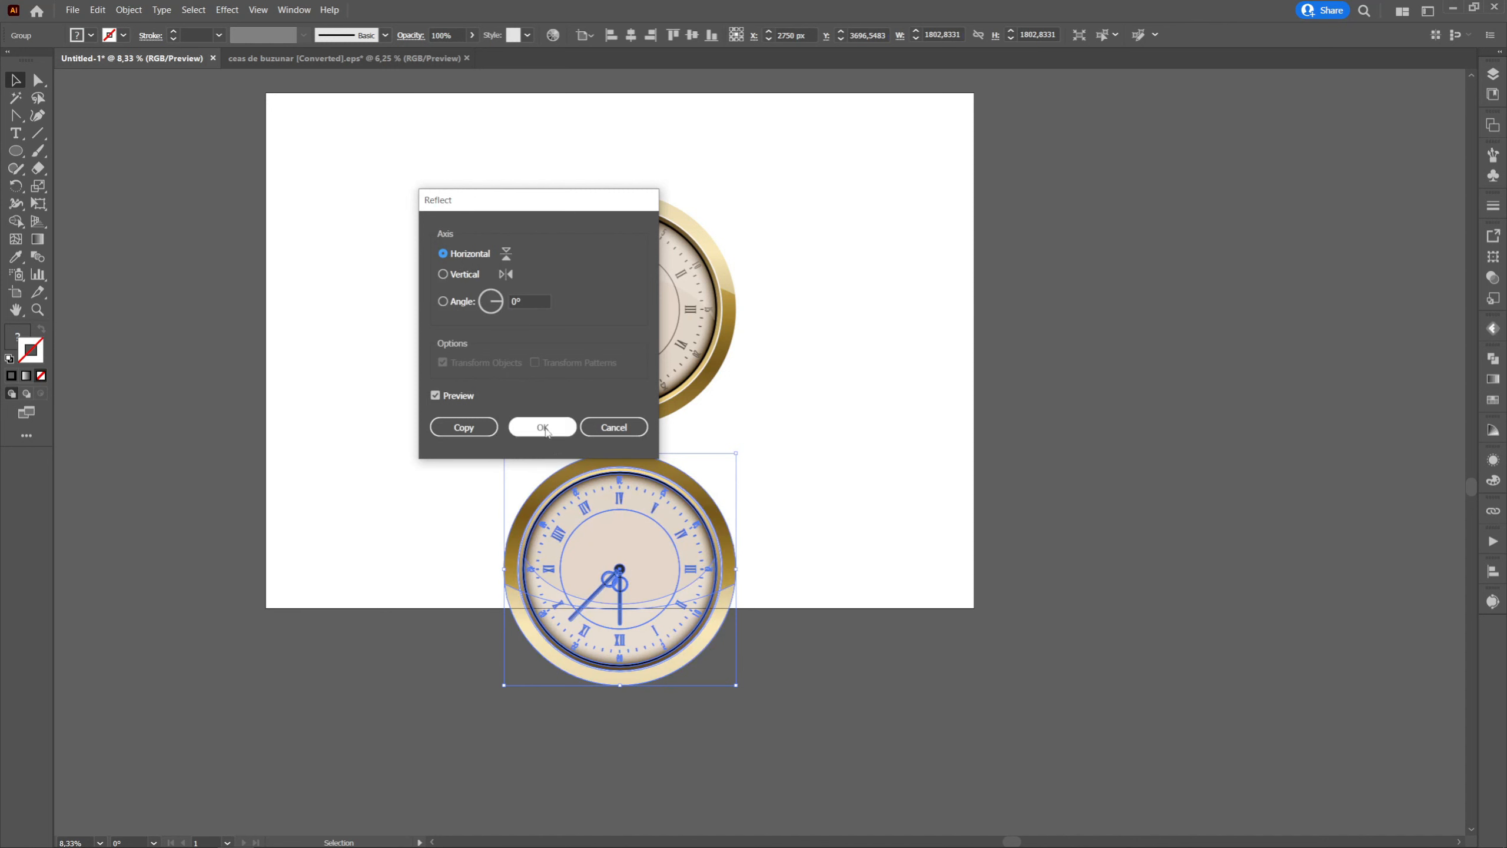
pyautogui.click(541, 426)
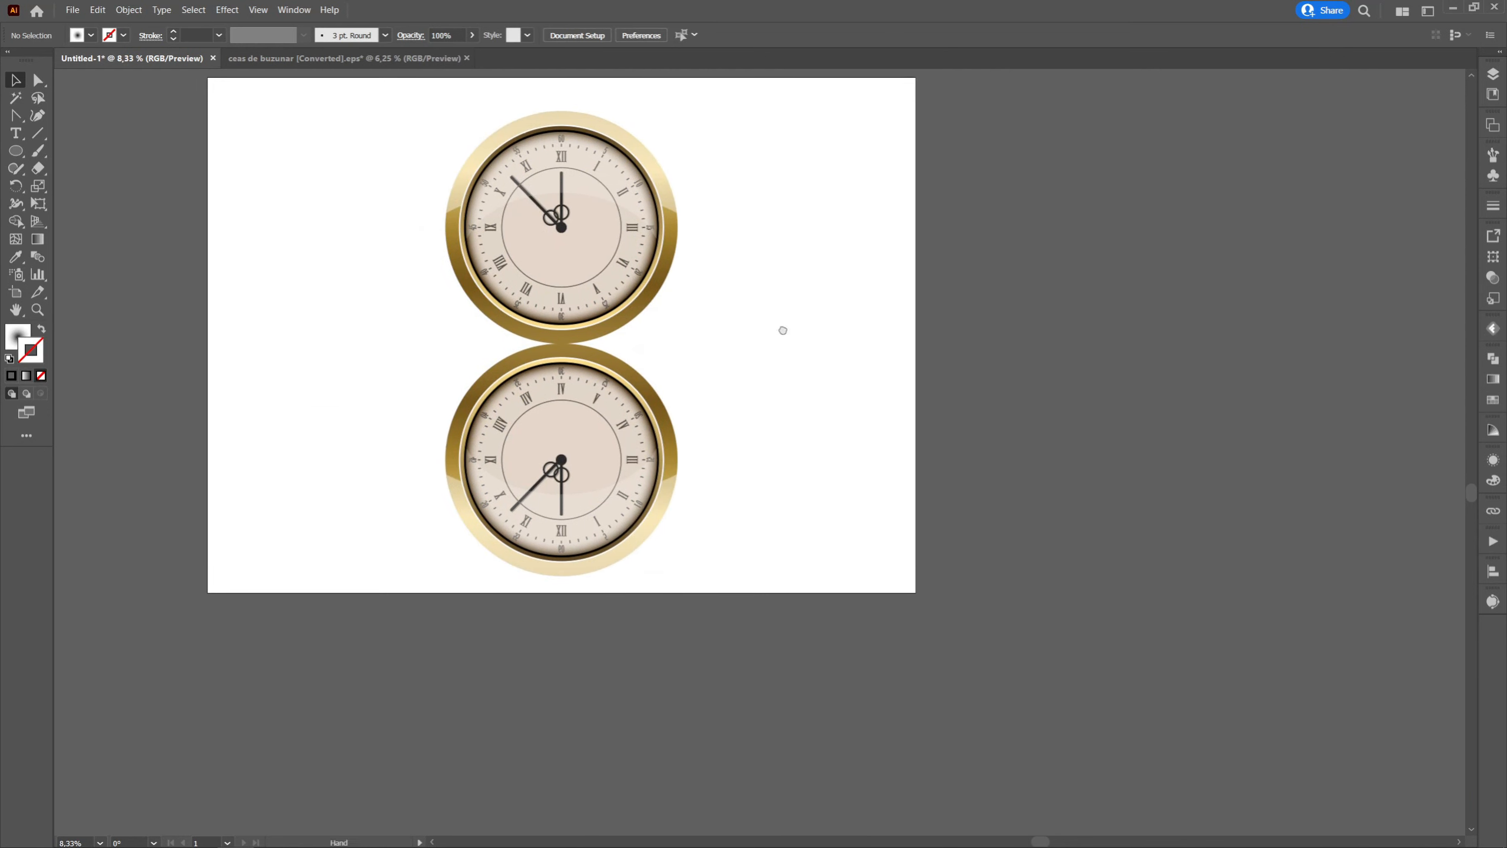
# Draw a rectangle over the mirrored clock and fill it solid black
pyautogui.click(17, 149)
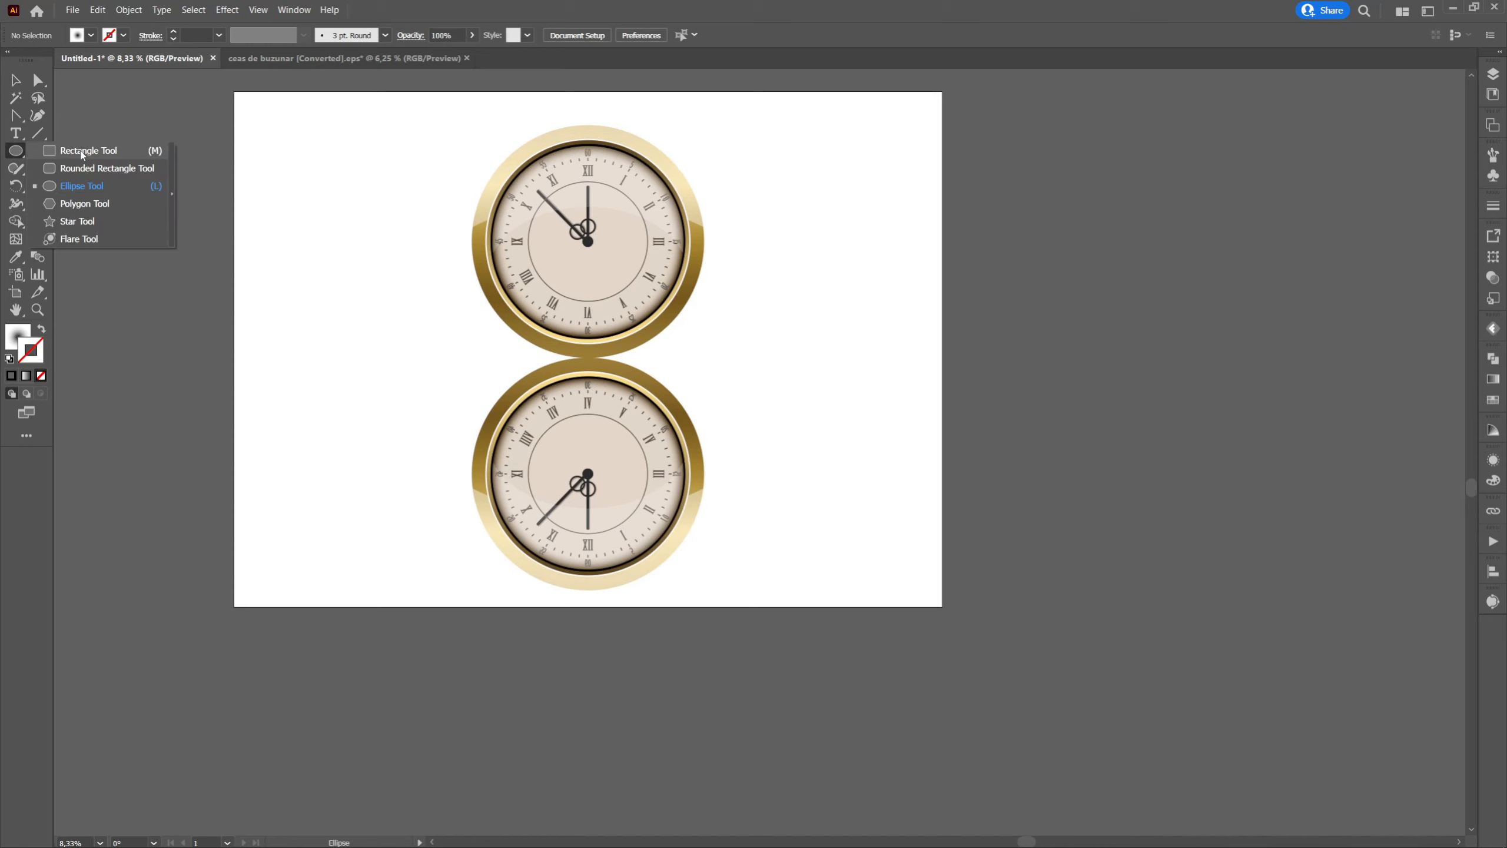
pyautogui.click(87, 149)
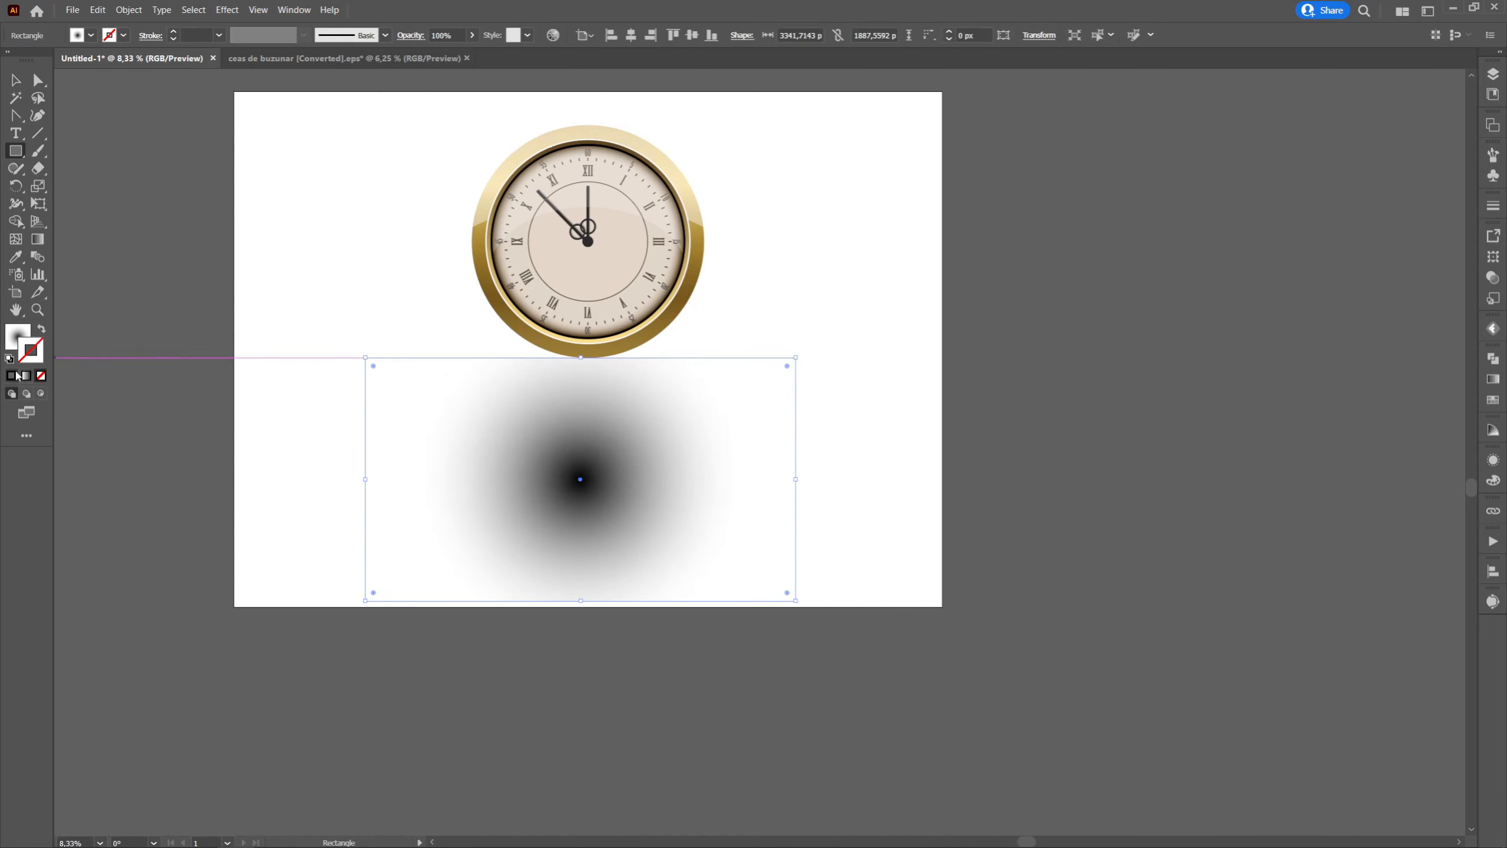
pyautogui.click(31, 348)
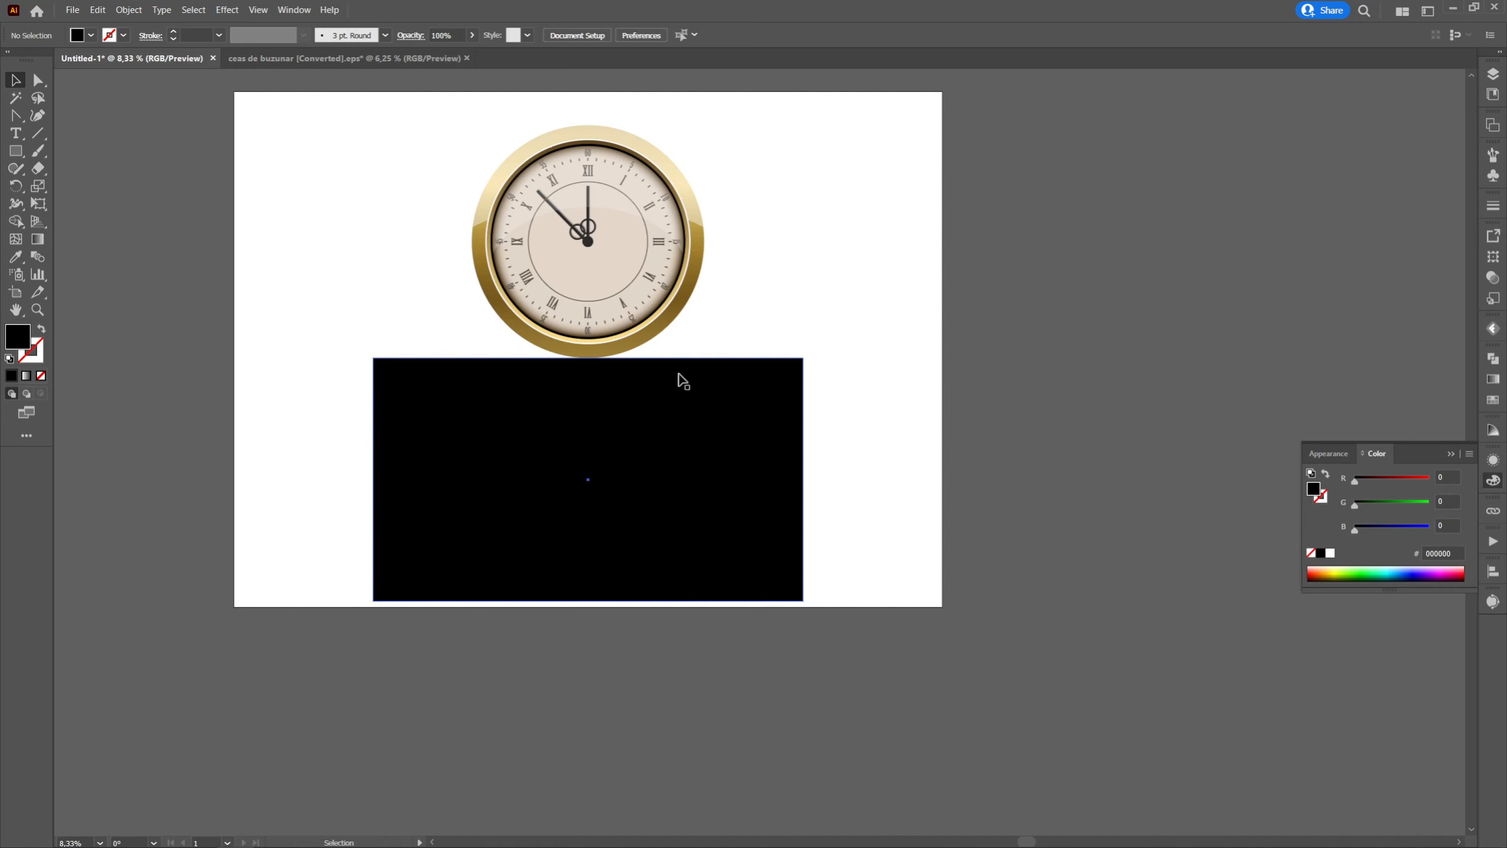
# Fill the rectangle with a linear gradient at -90° so white sits at the top
pyautogui.click(587, 479)
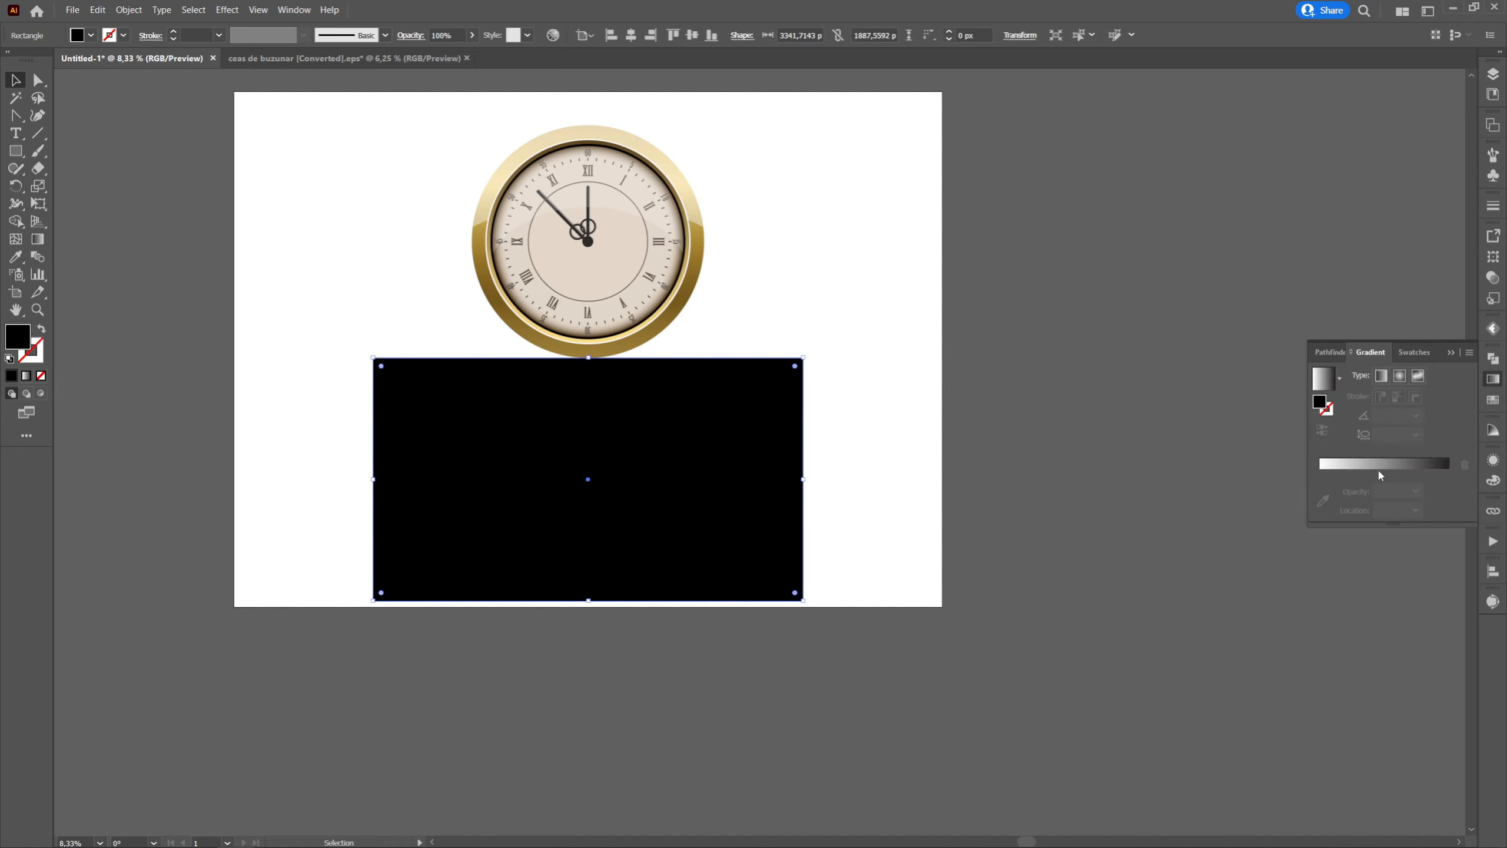
pyautogui.click(1381, 375)
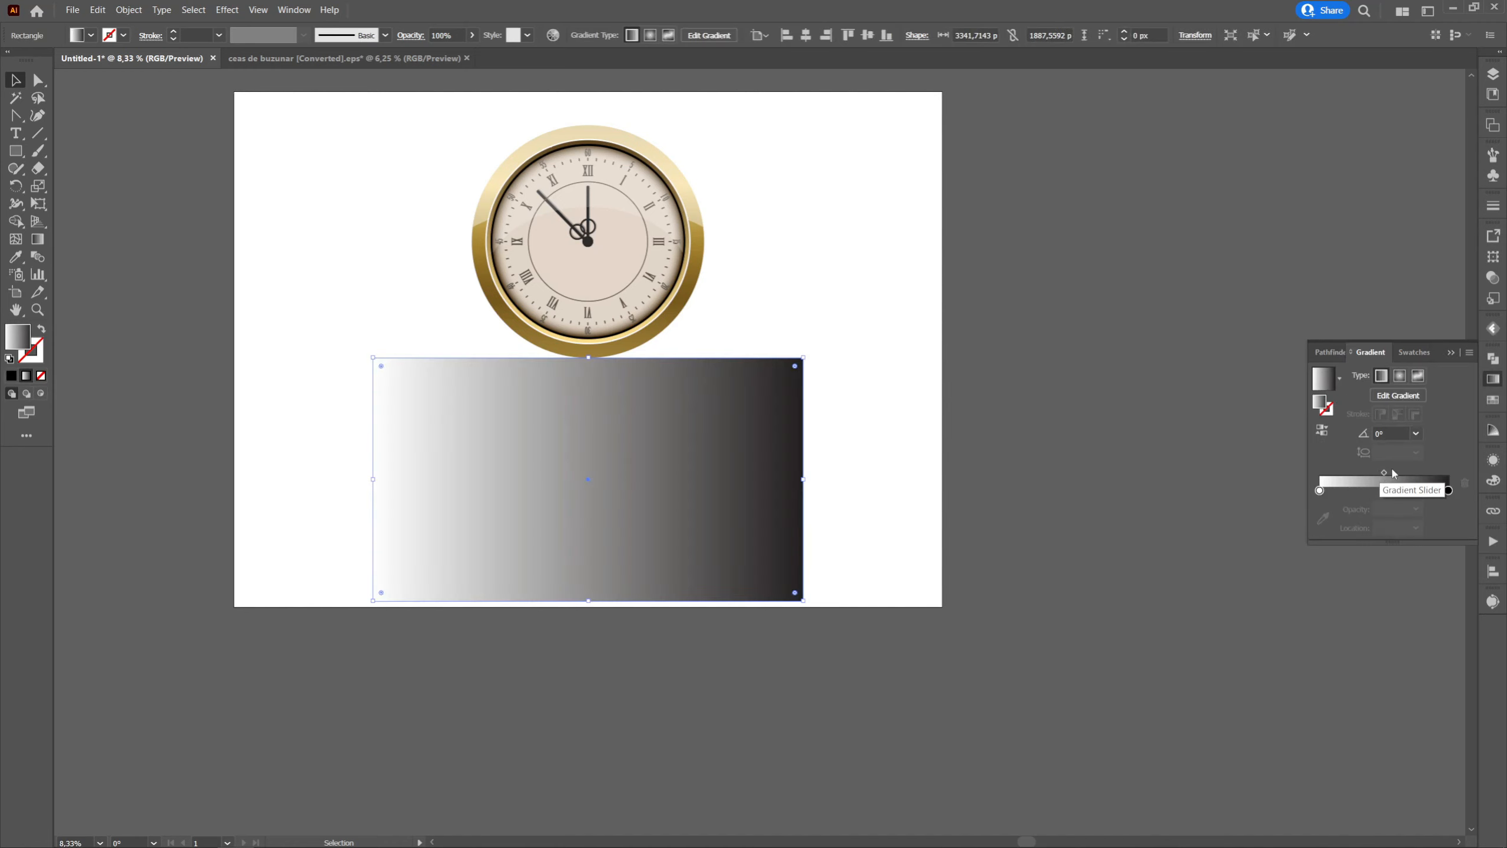
pyautogui.click(1447, 490)
pyautogui.write('90')
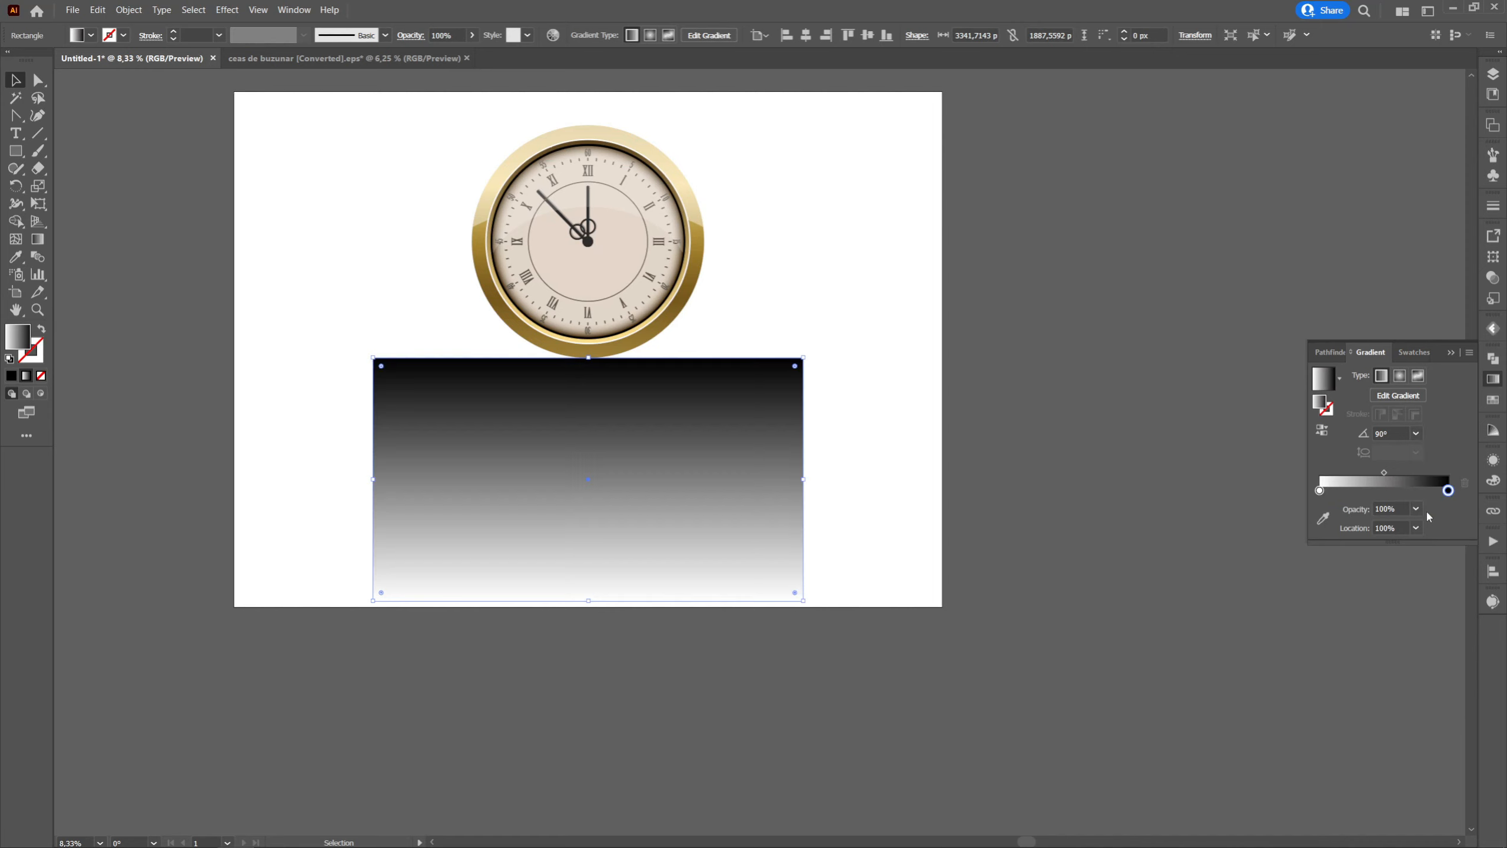
pyautogui.click(1414, 434)
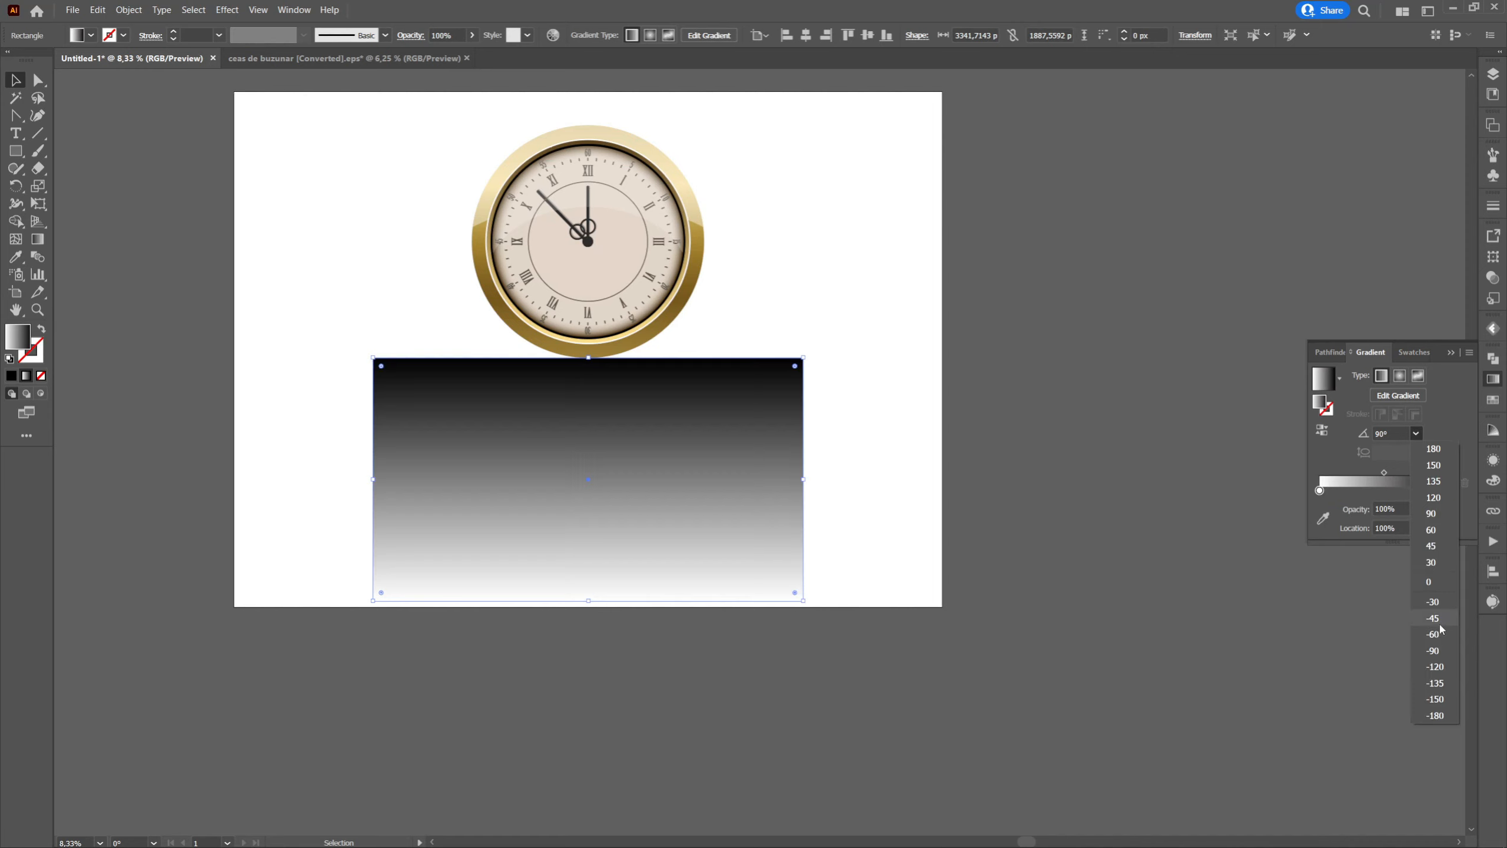
pyautogui.click(1432, 650)
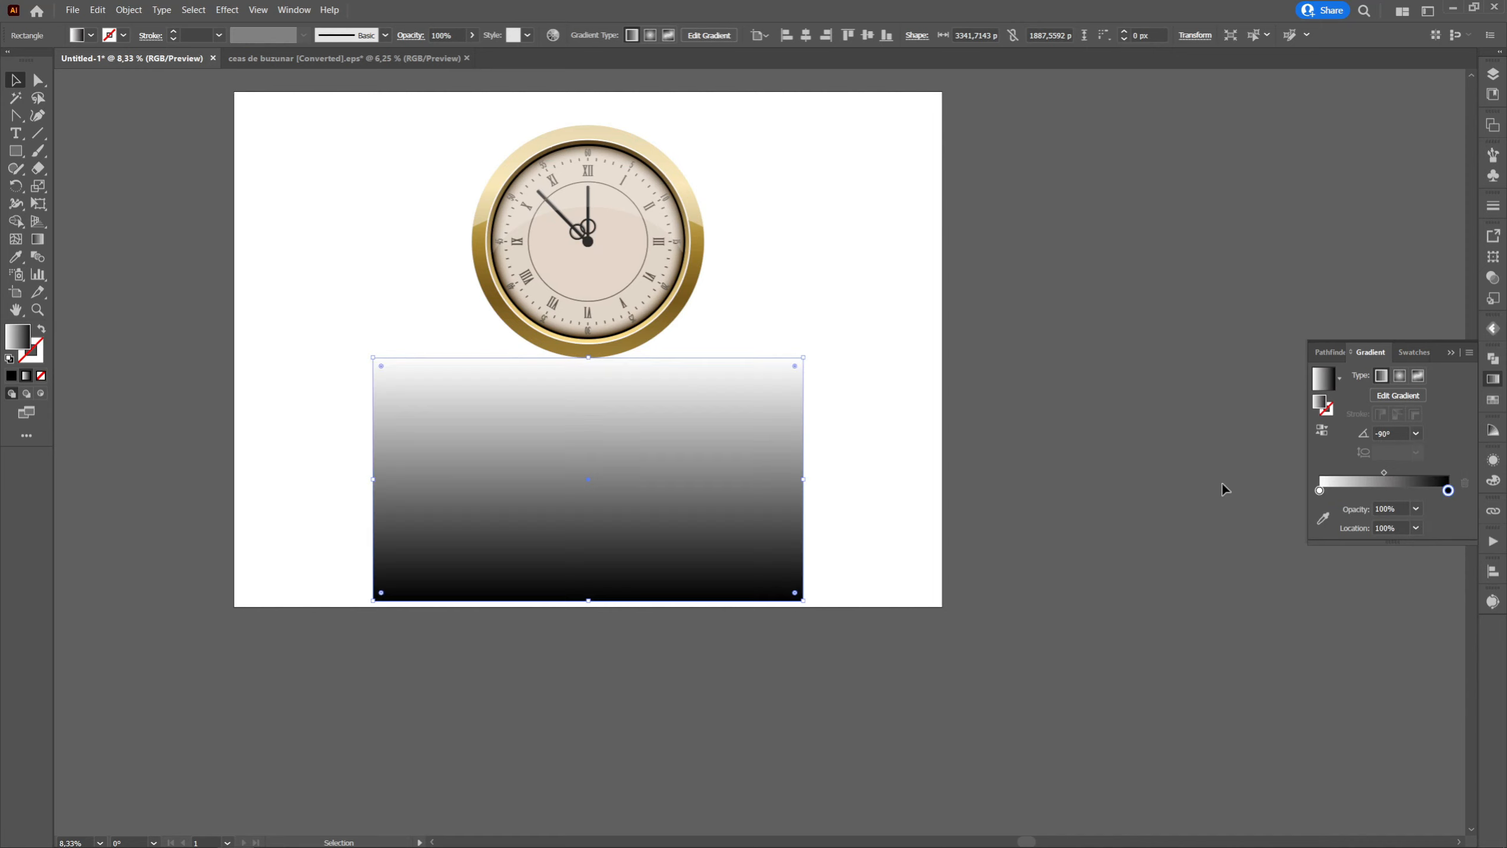
# Slide the black gradient stop toward the middle so the dark portion starts higher
pyautogui.moveTo(1448, 489); pyautogui.dragTo(1415, 490)
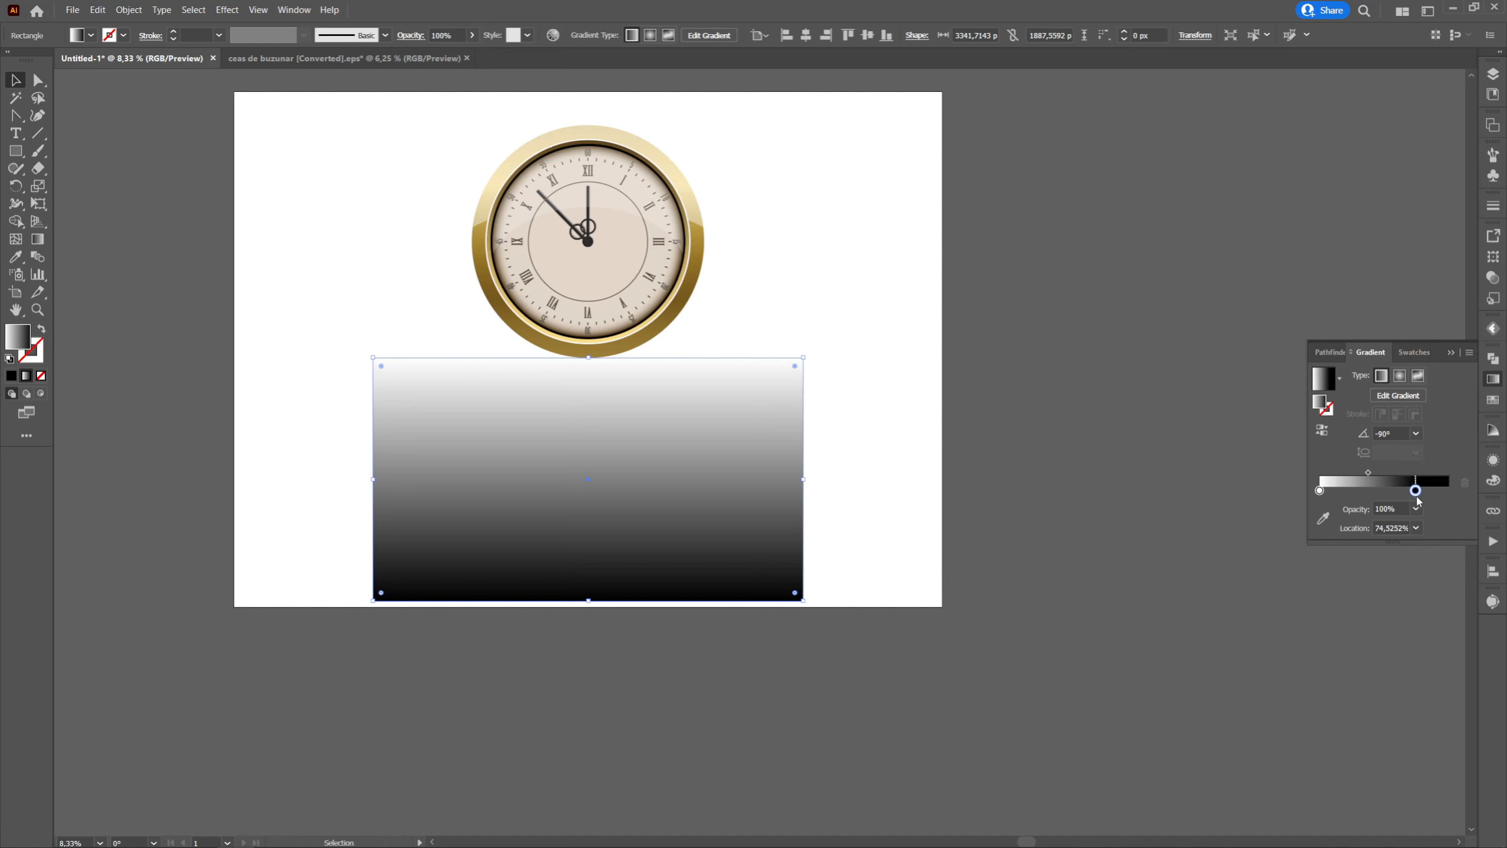
pyautogui.moveTo(1415, 489); pyautogui.dragTo(1345, 478)
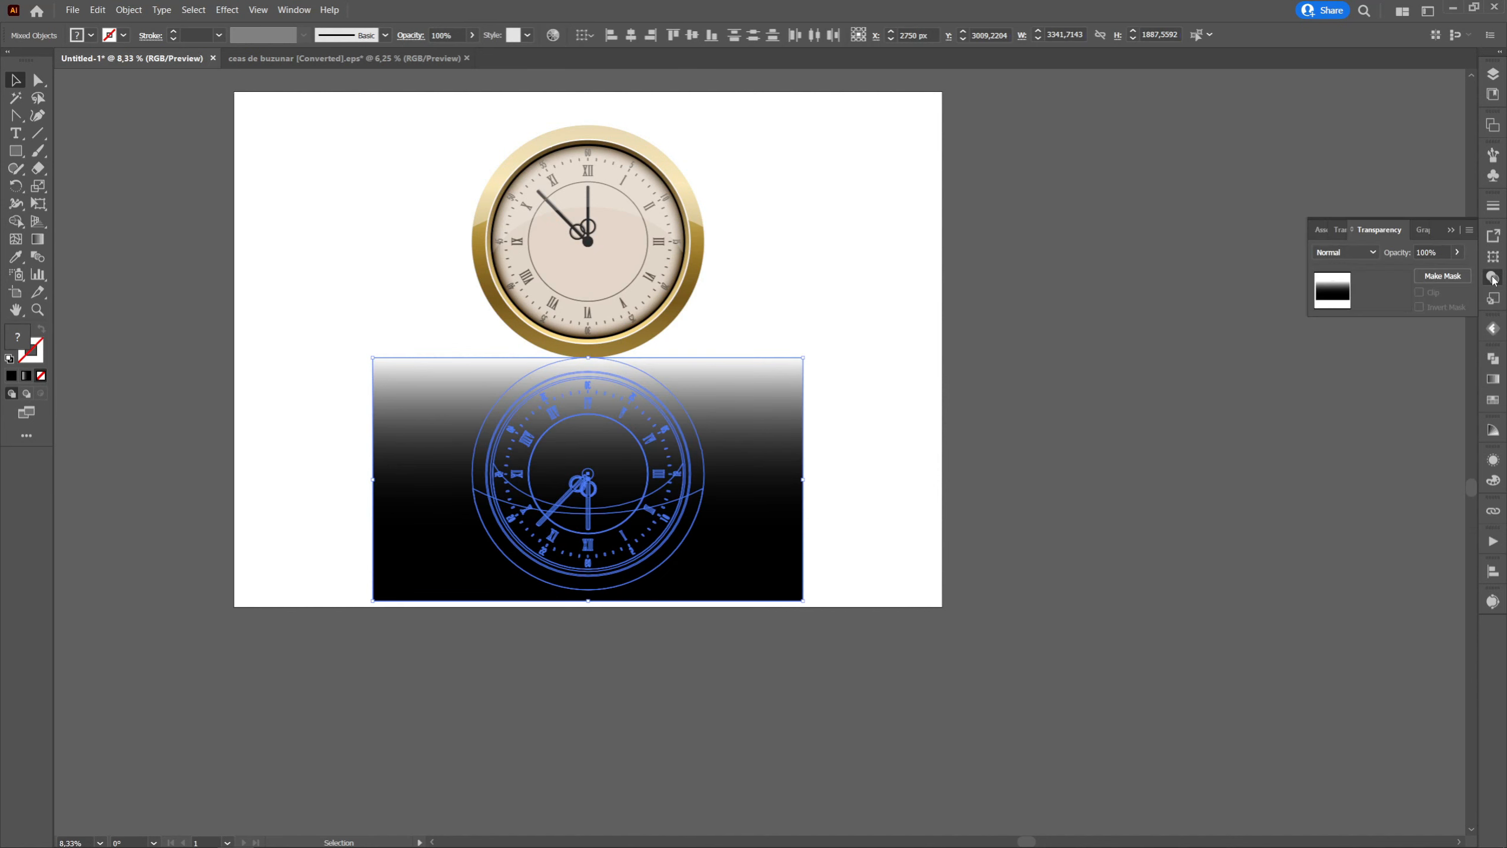
pyautogui.moveTo(1494, 278)
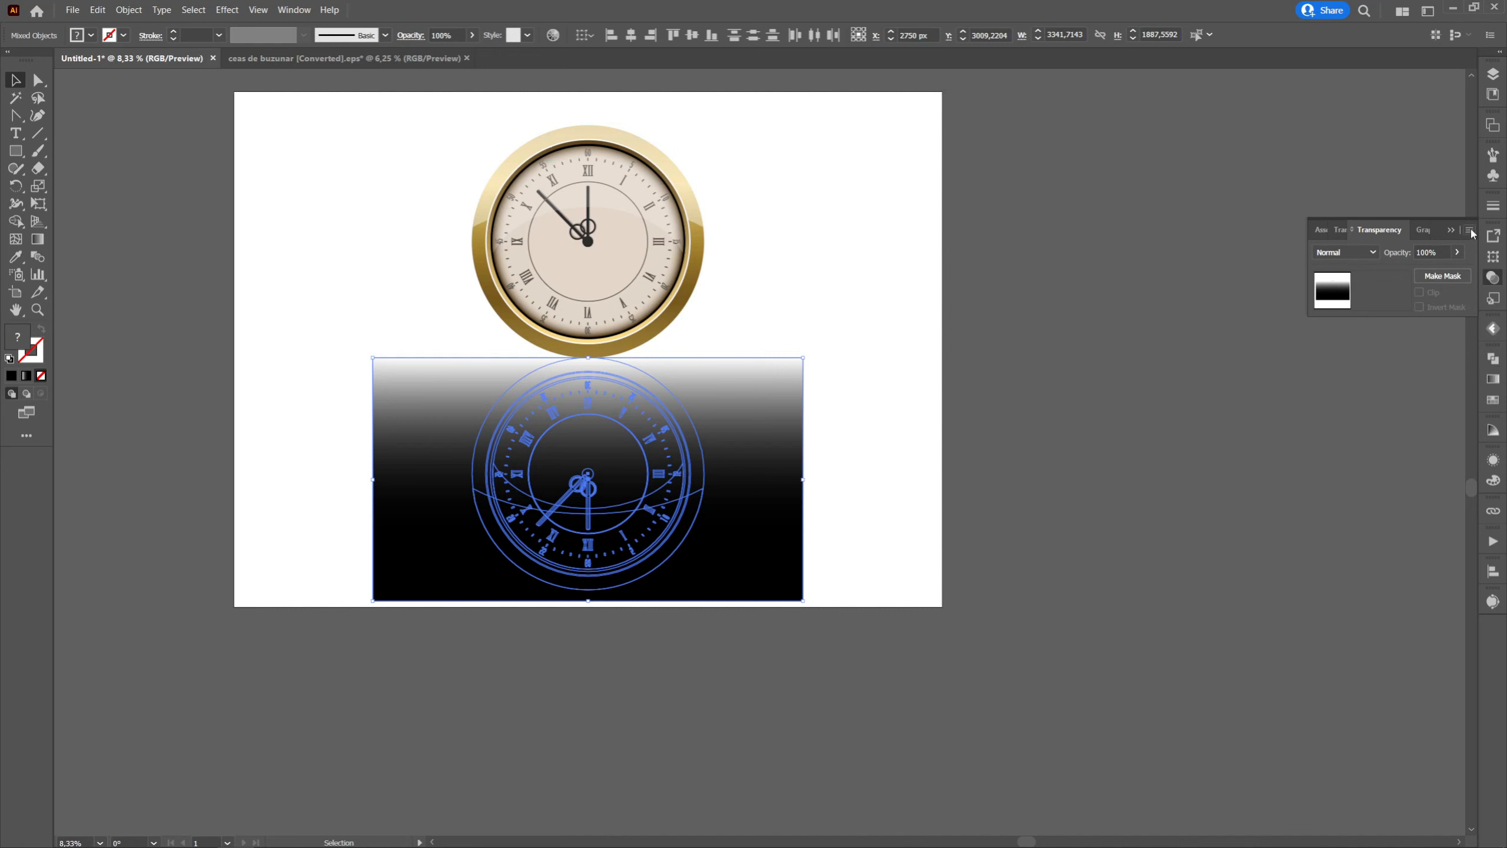
# Make the gradient rectangle an opacity mask on the mirrored clock and set opacity to 35
pyautogui.click(1472, 232)
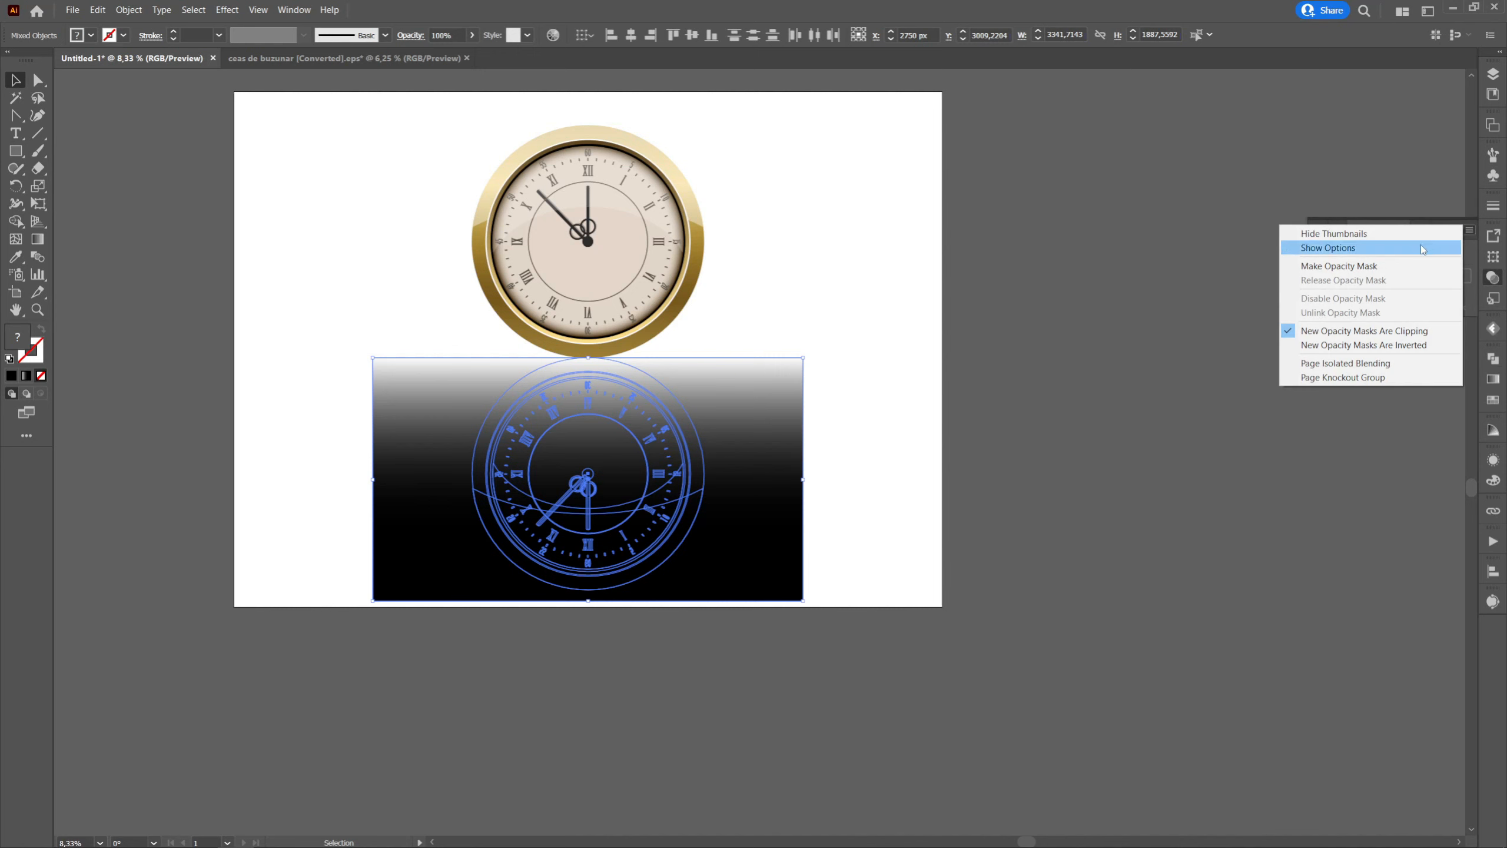
pyautogui.moveTo(1347, 266)
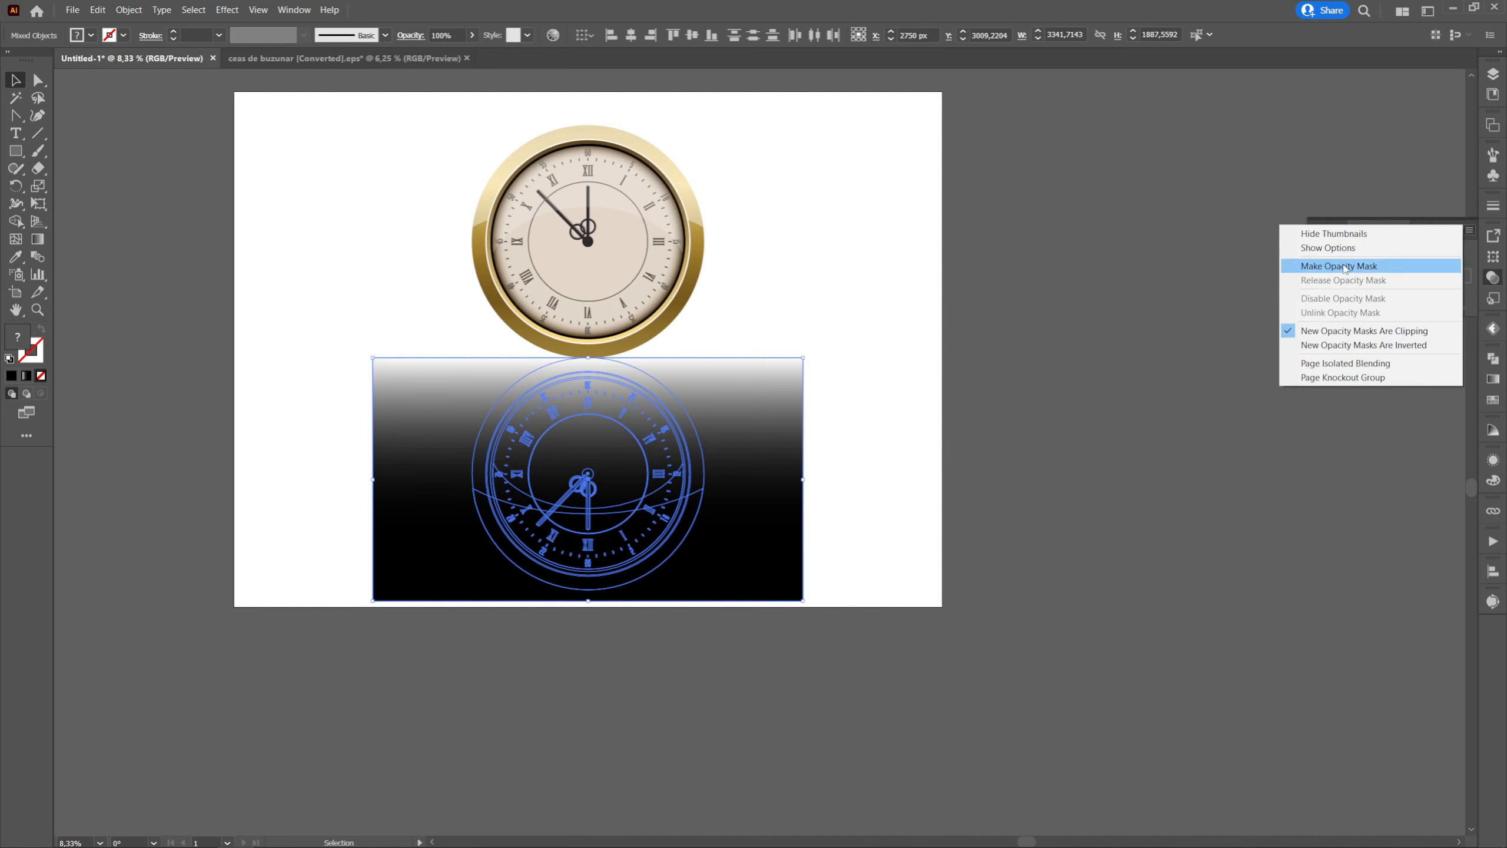
pyautogui.click(1337, 266)
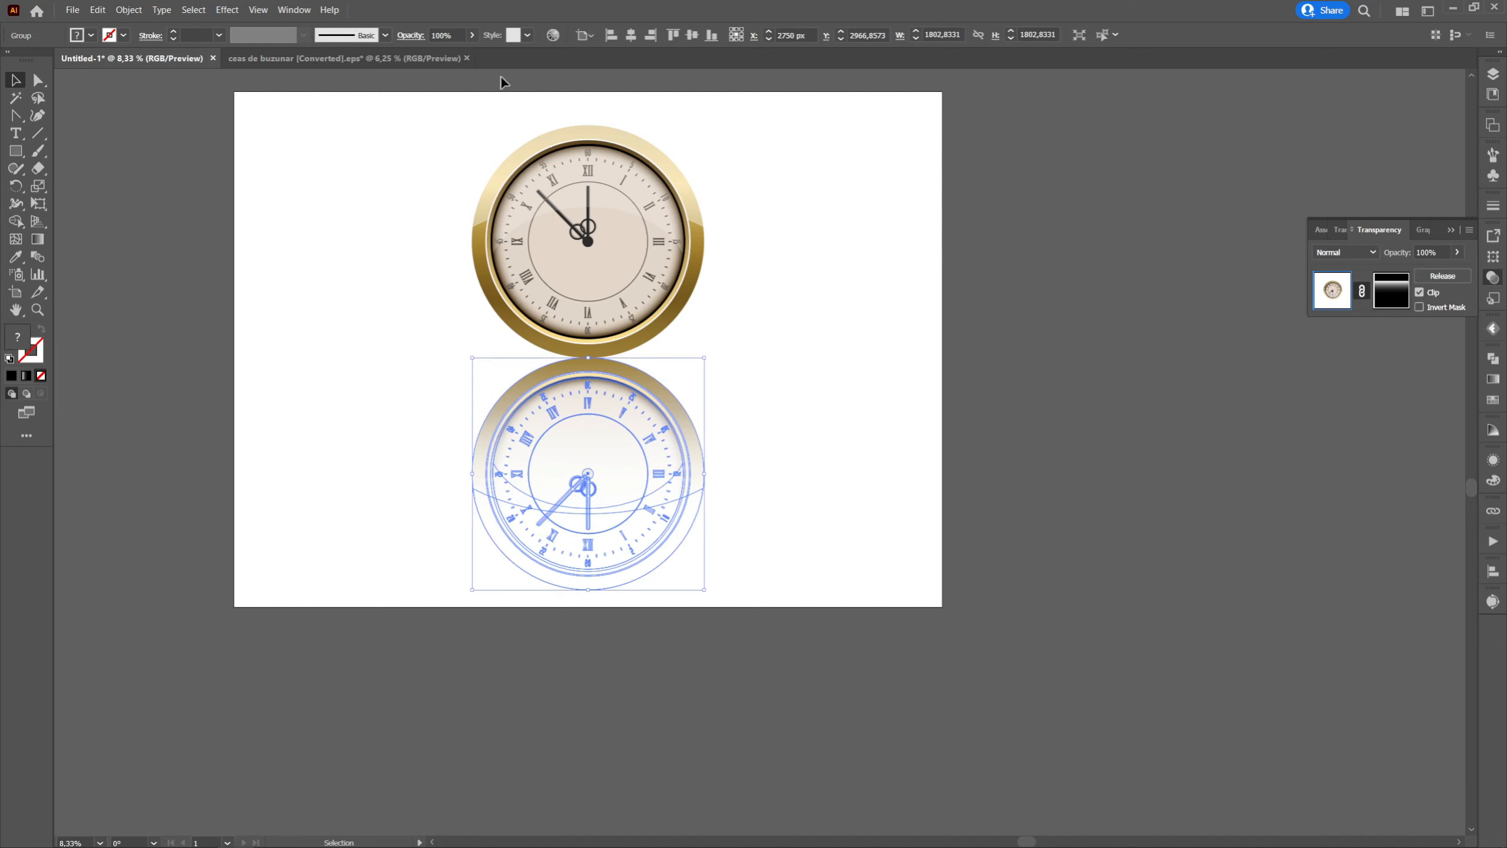
pyautogui.click(445, 34)
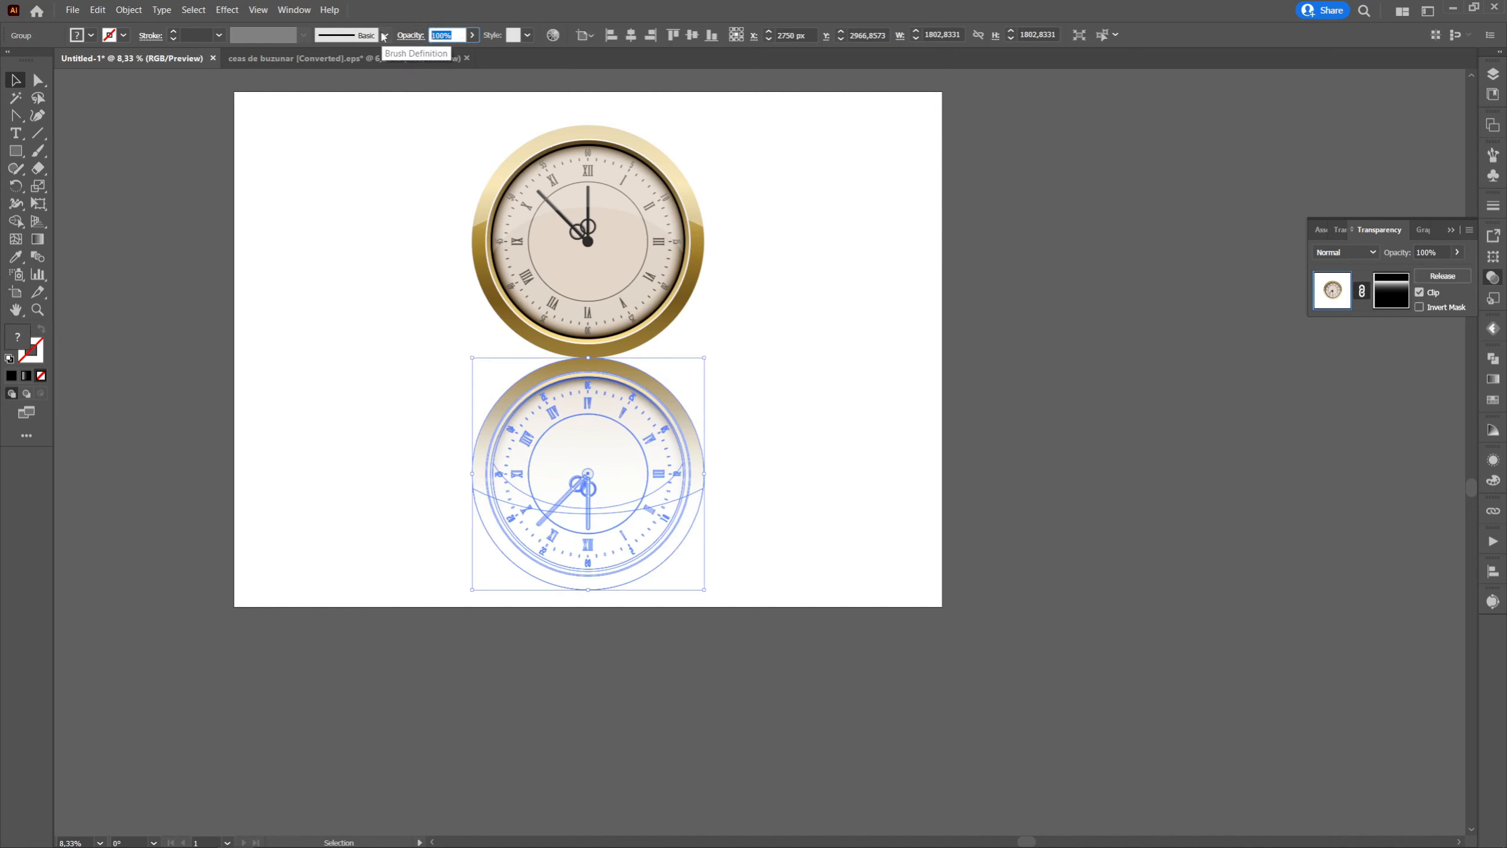
pyautogui.write('35')
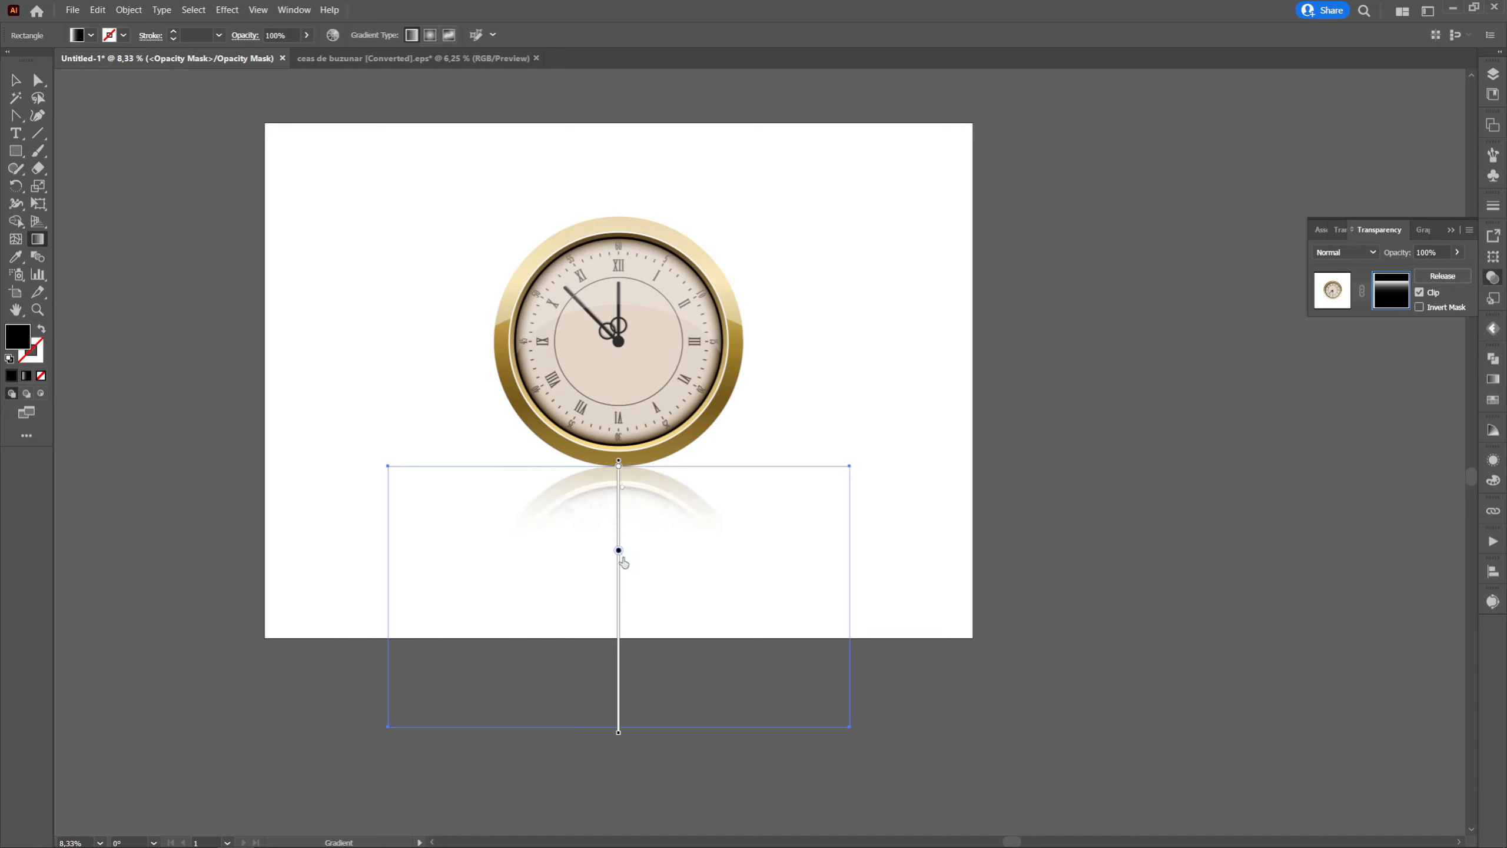
# Stretch the mask gradient downward so more of the reflection shows before fading
pyautogui.moveTo(618, 549); pyautogui.dragTo(618, 609)
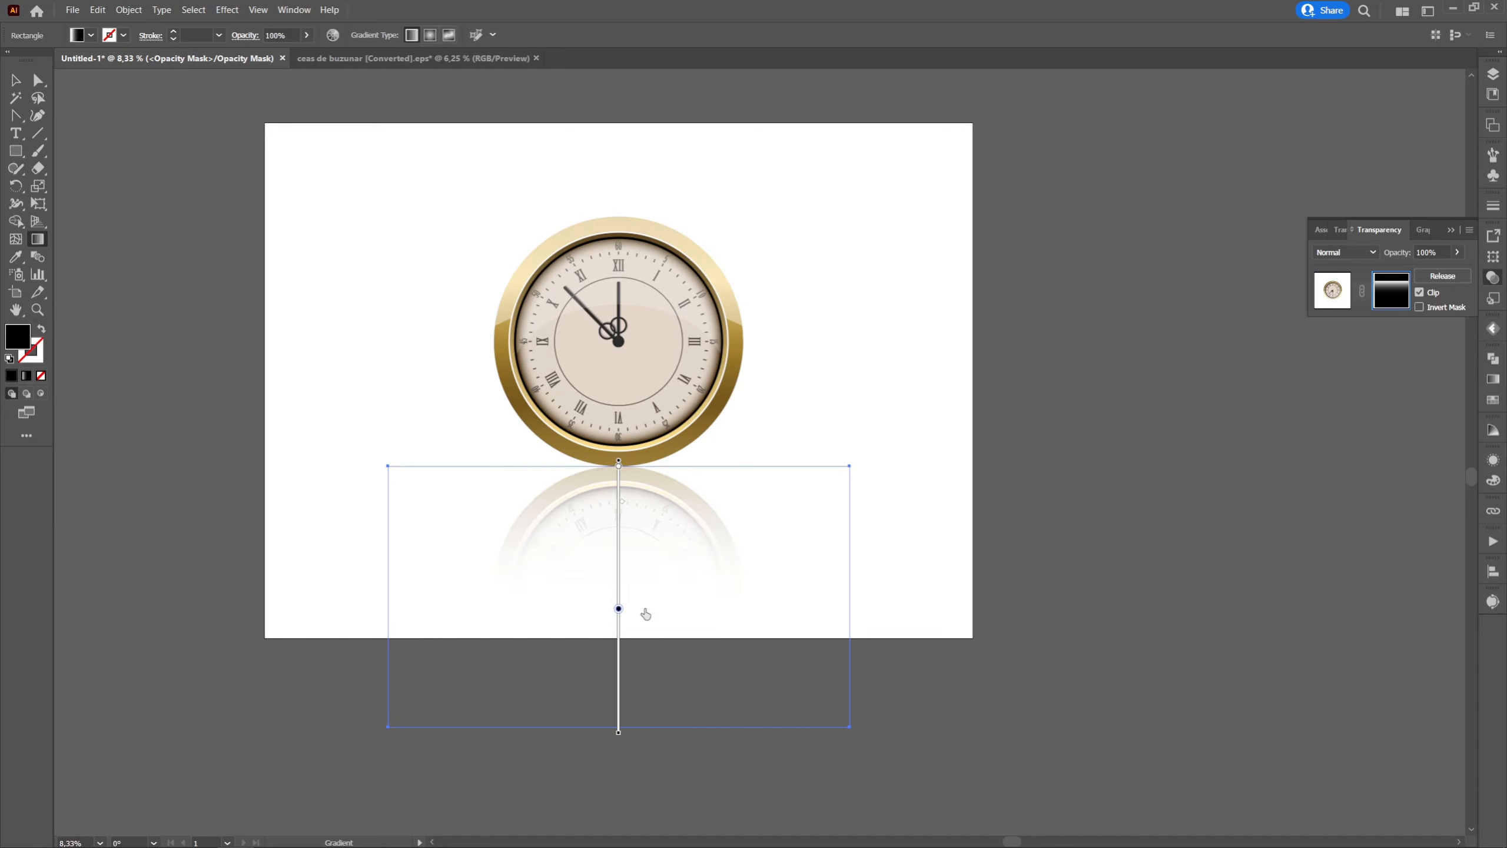